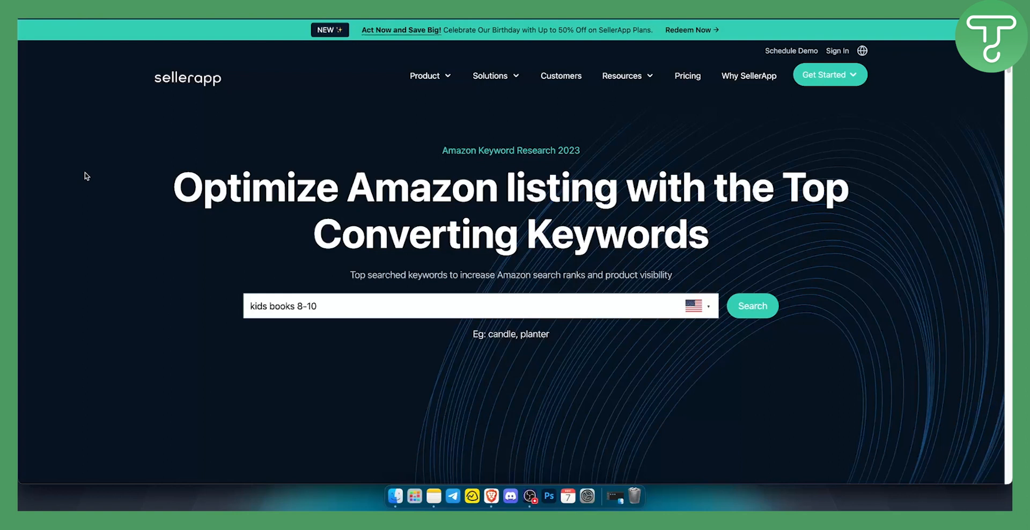
pyautogui.moveTo(90, 172)
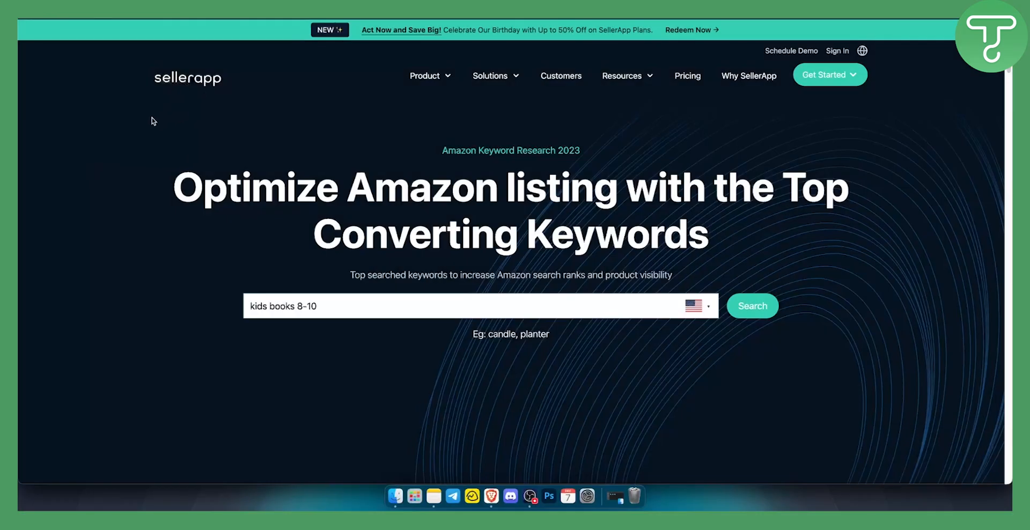
pyautogui.moveTo(152, 124)
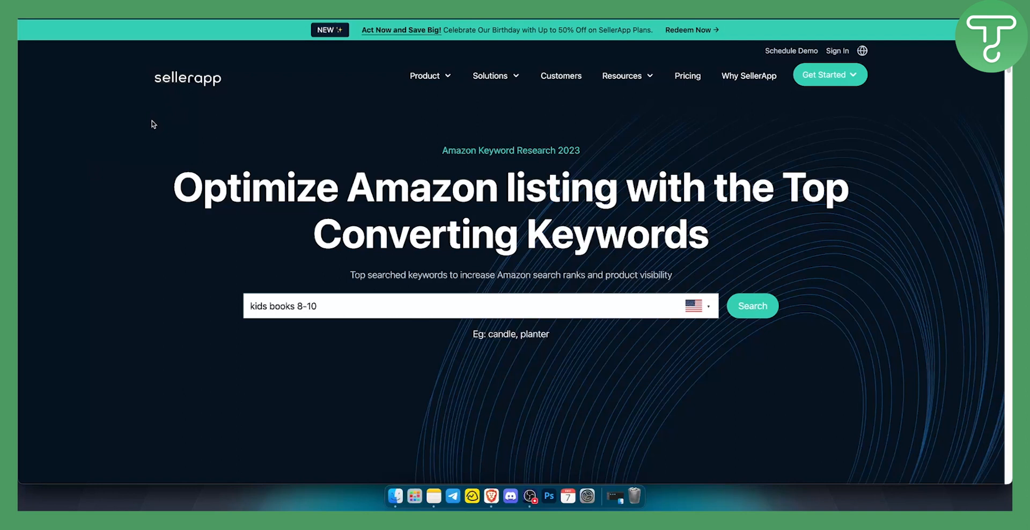
pyautogui.moveTo(199, 109)
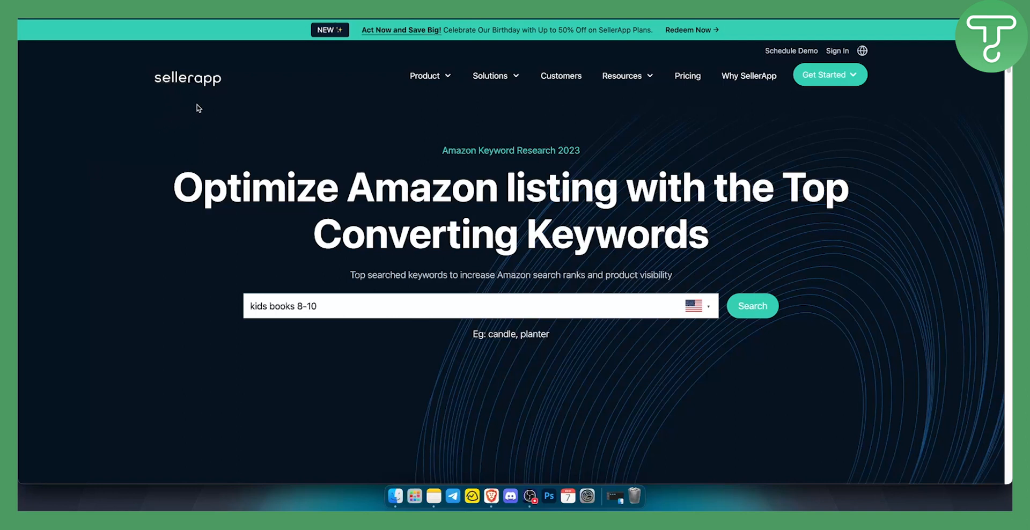
pyautogui.moveTo(498, 208)
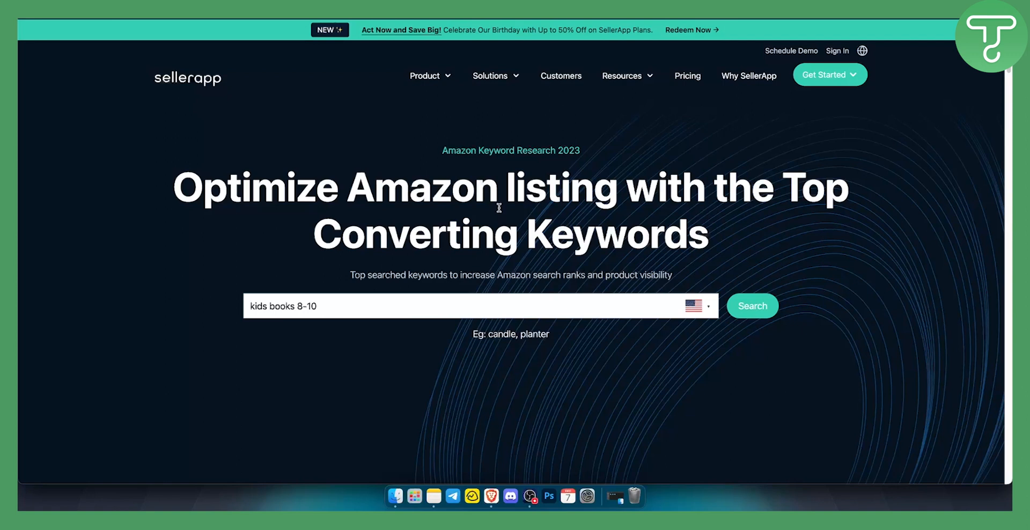
pyautogui.moveTo(499, 206)
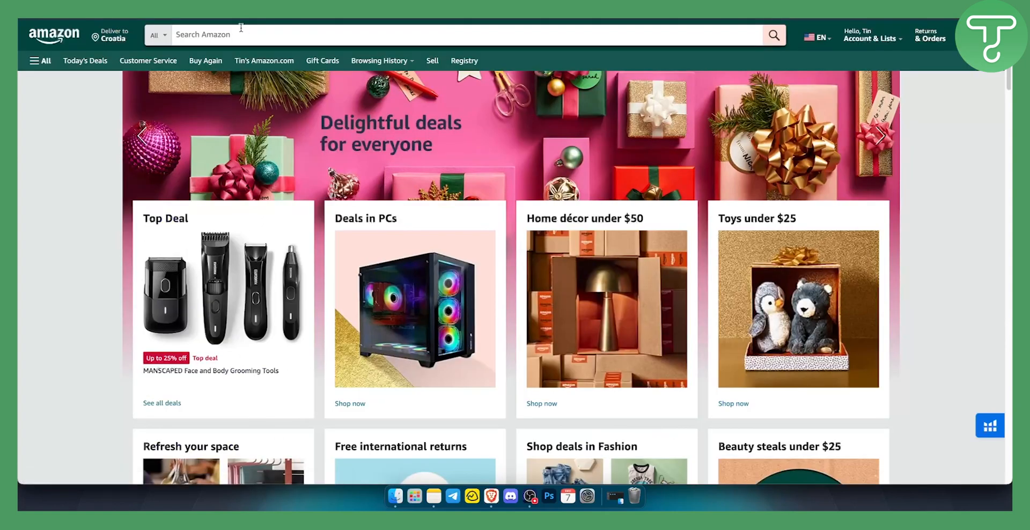
pyautogui.moveTo(233, 33)
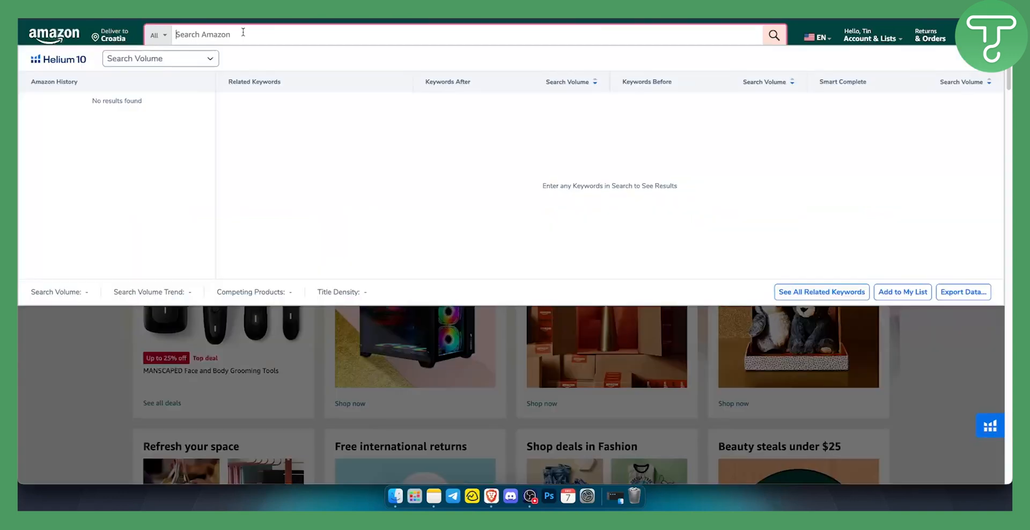
# Search Amazon for 'kids books 8-10' and scroll to the niche summary of average BSR, price and rating.
pyautogui.write('kids books 8-10')
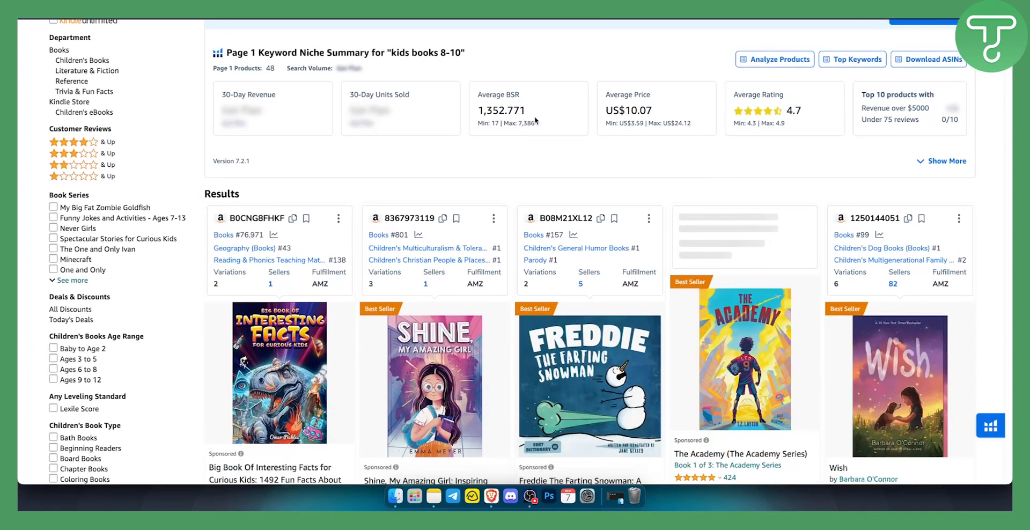
pyautogui.scroll(-3)
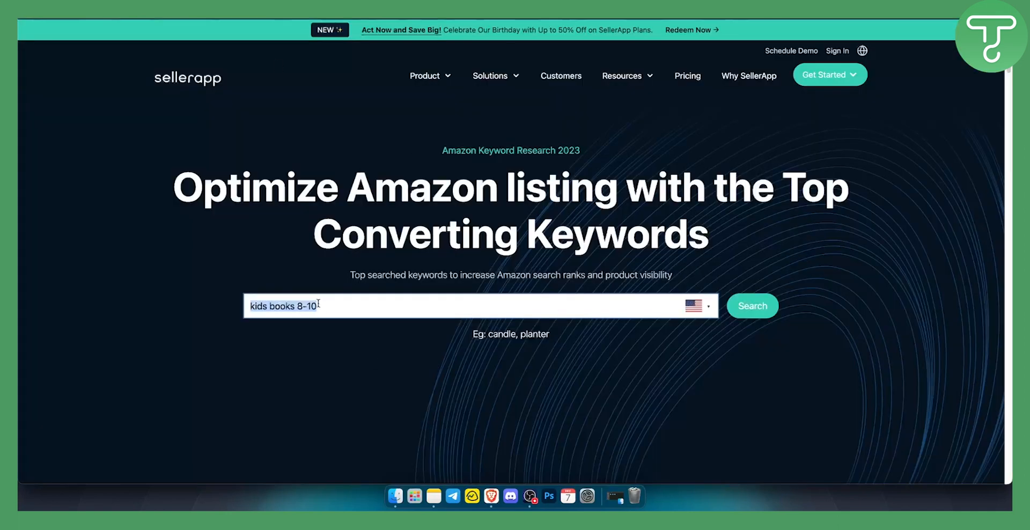
# Focus SellerApp's 'kids books 8-10' search and scroll to the table of 997 related keywords.
pyautogui.click(282, 306)
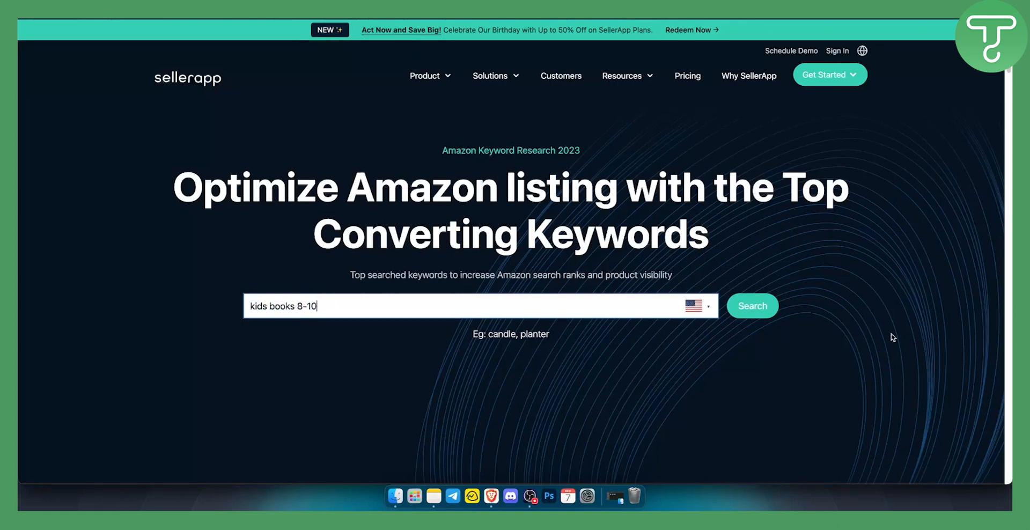
pyautogui.moveTo(110, 412)
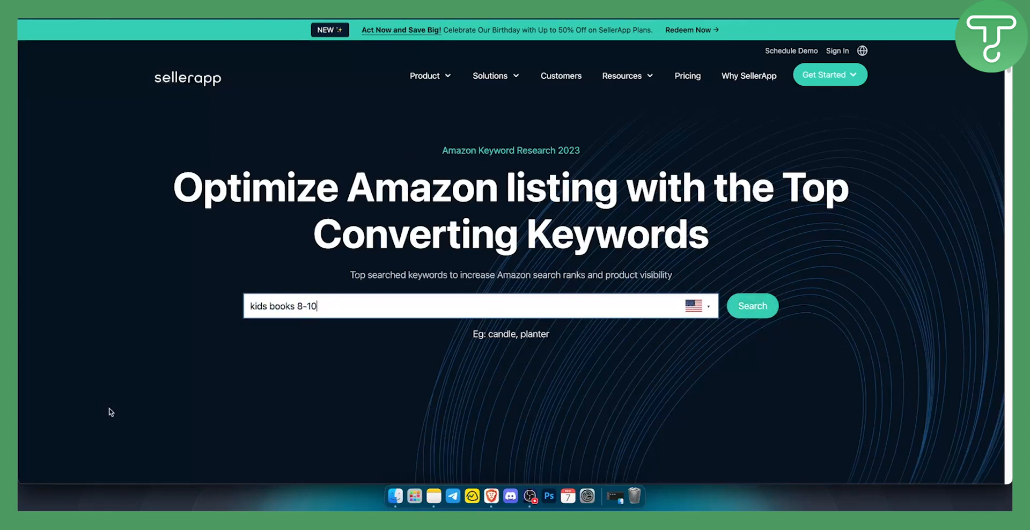
pyautogui.scroll(-3)
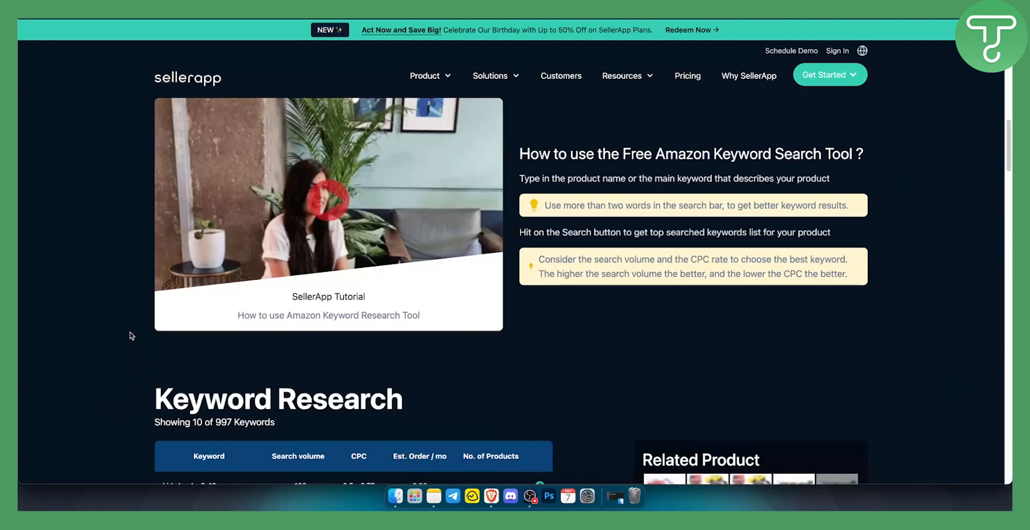
# Scroll through the 'kids books 8-10' search volume and CPC table to the 70.50 keyword difficulty.
pyautogui.scroll(-3)
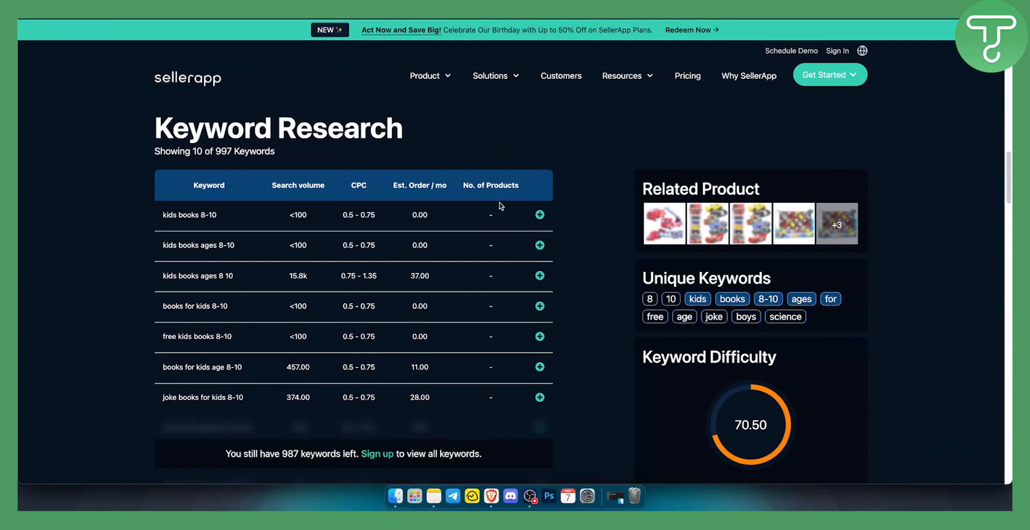
pyautogui.moveTo(343, 359)
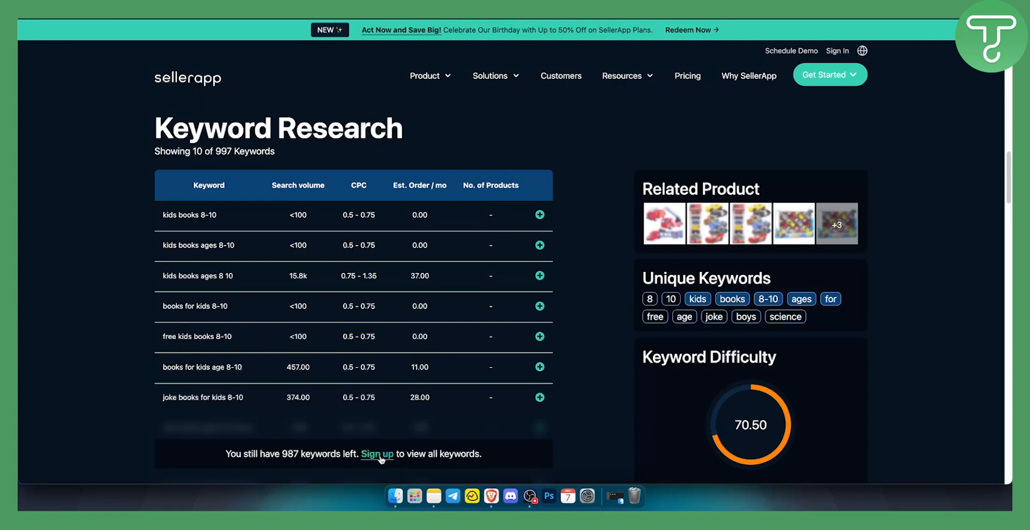
pyautogui.moveTo(393, 456)
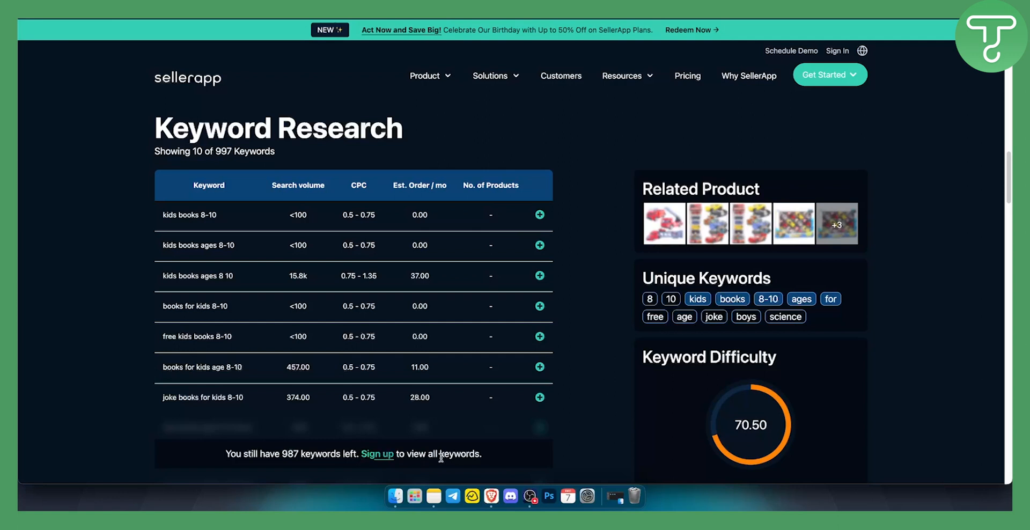
pyautogui.moveTo(178, 213)
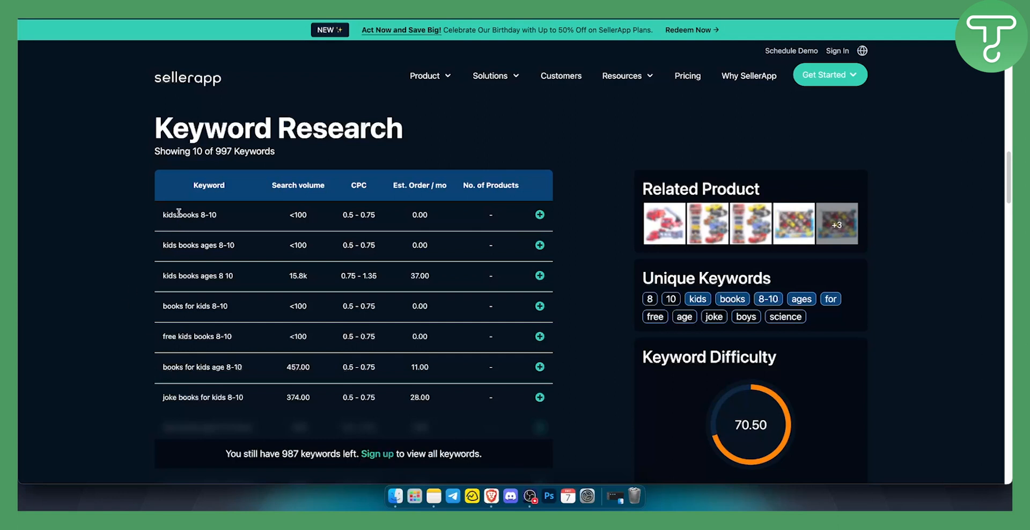
pyautogui.moveTo(275, 231)
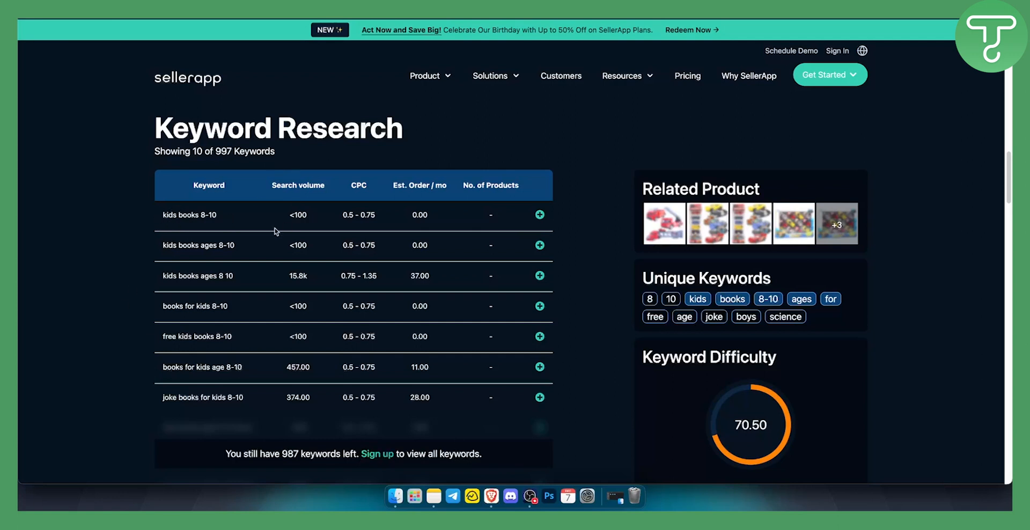
pyautogui.moveTo(332, 187)
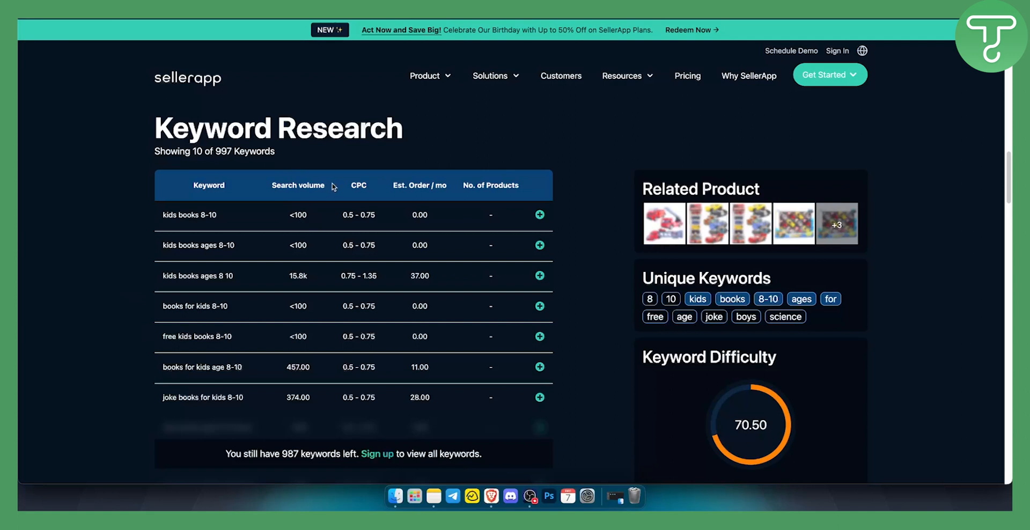
pyautogui.moveTo(386, 175)
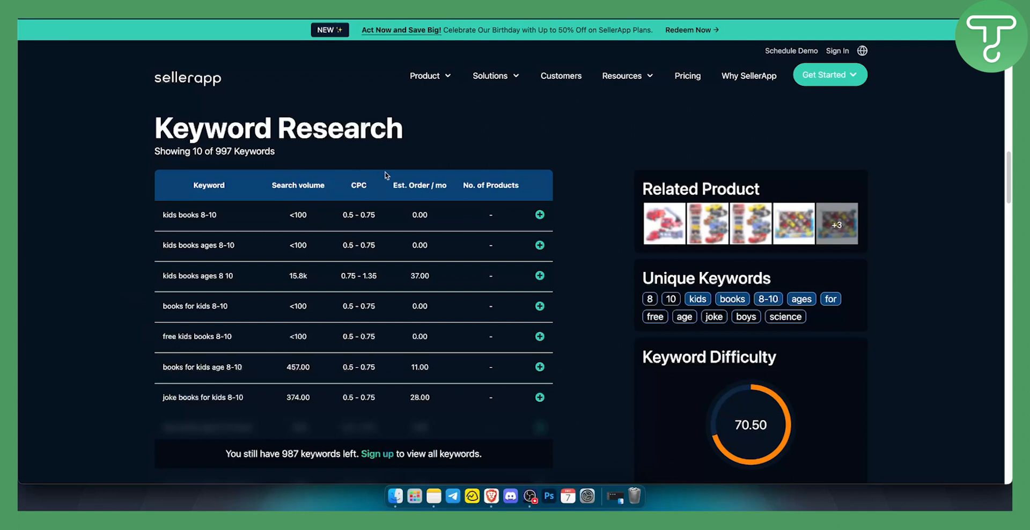
pyautogui.moveTo(428, 263)
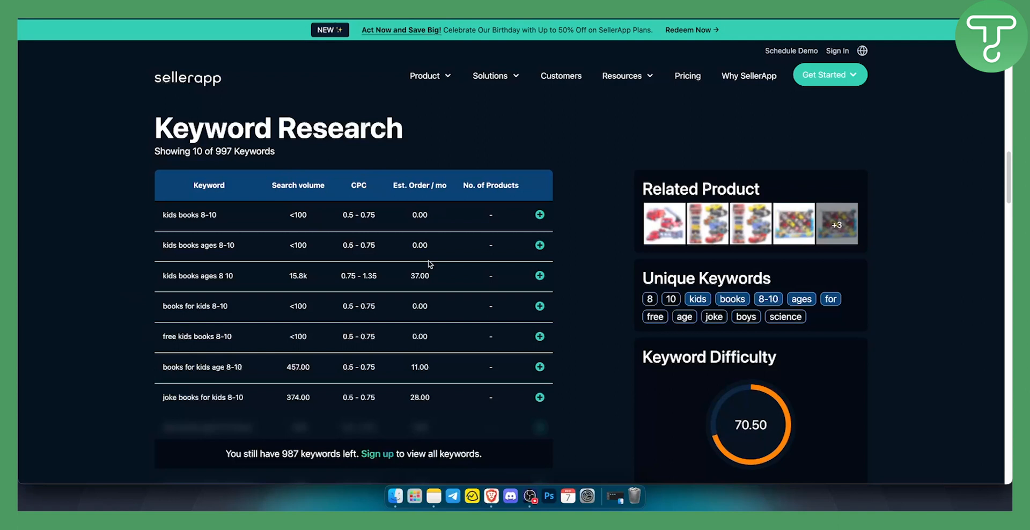
pyautogui.moveTo(253, 380)
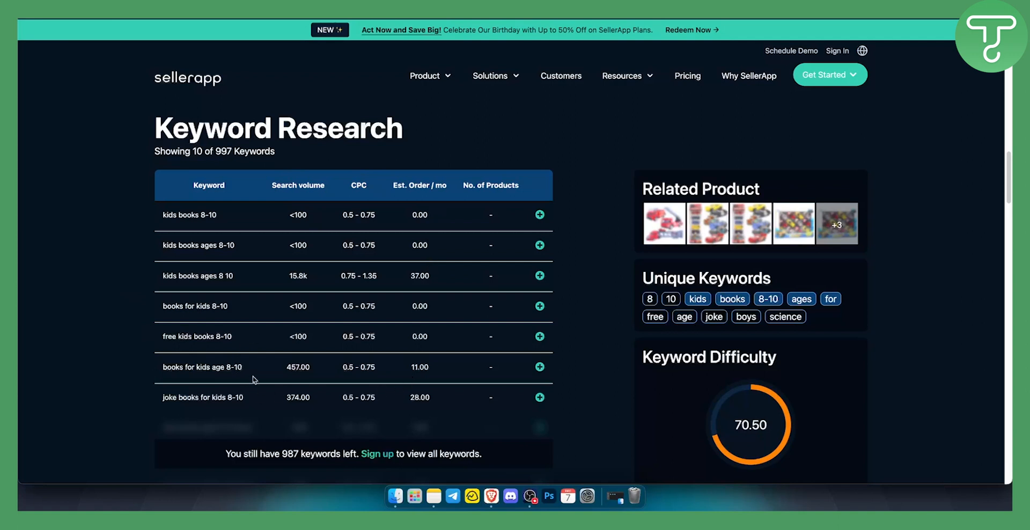
pyautogui.moveTo(312, 370)
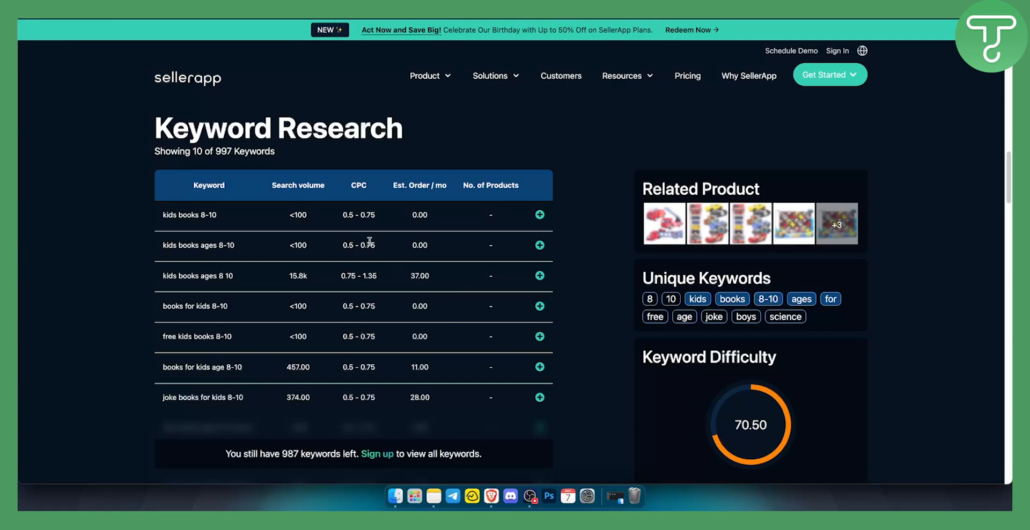
pyautogui.scroll(-3)
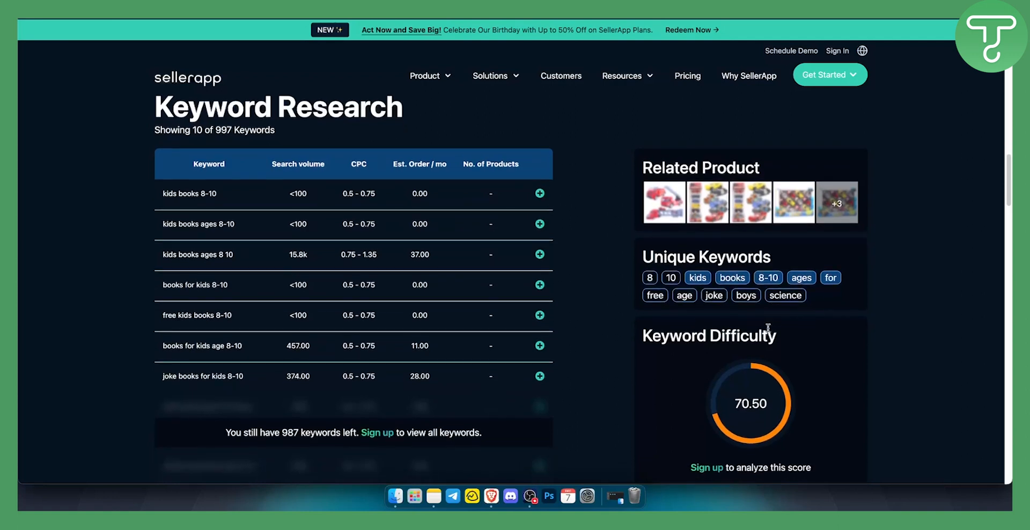
pyautogui.scroll(-3)
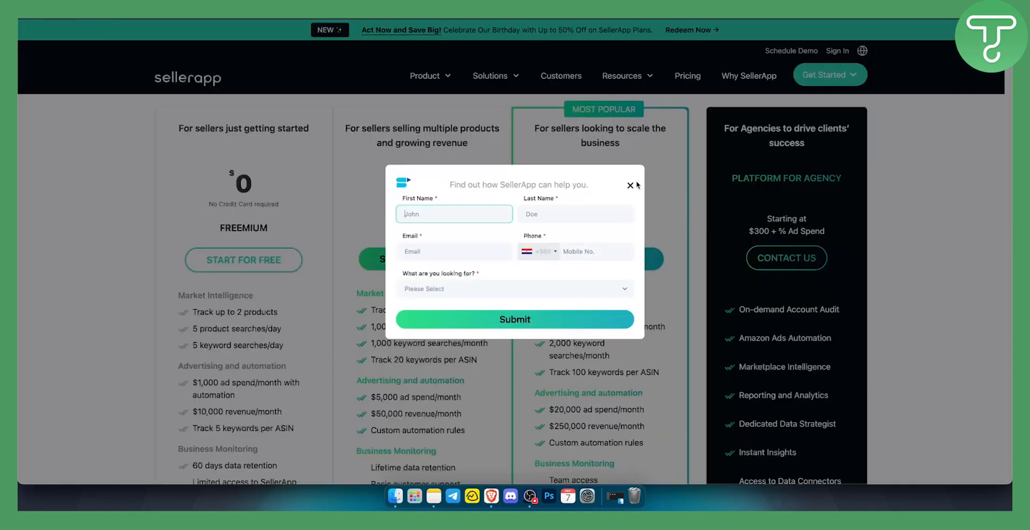
# Close the contact popup and review the $0 Freemium plan, including its 5 keyword searches/day limit.
pyautogui.click(630, 185)
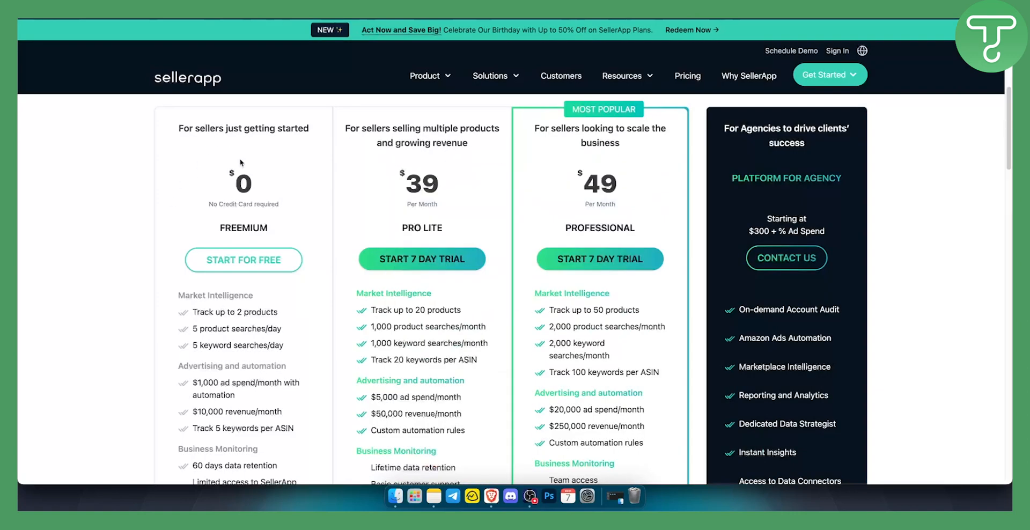
pyautogui.moveTo(303, 231)
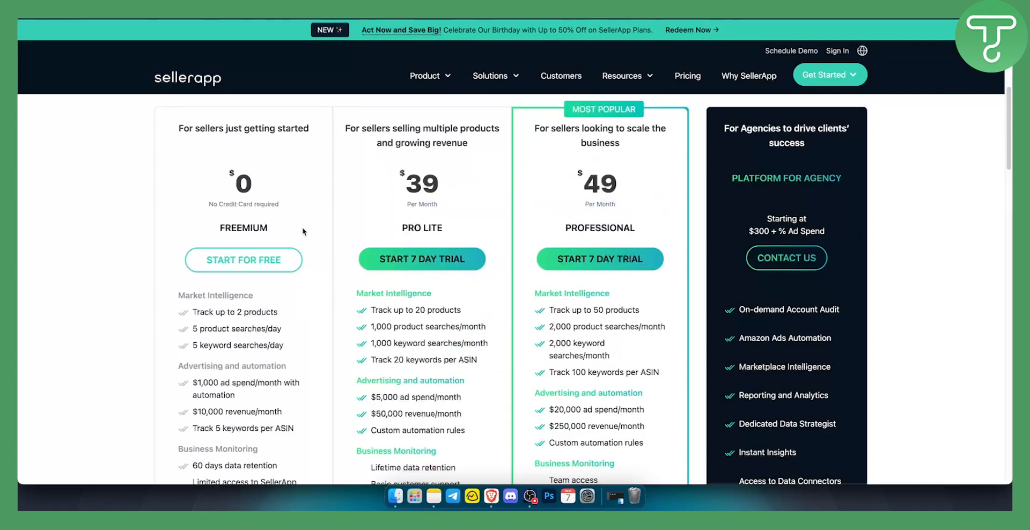
pyautogui.scroll(-3)
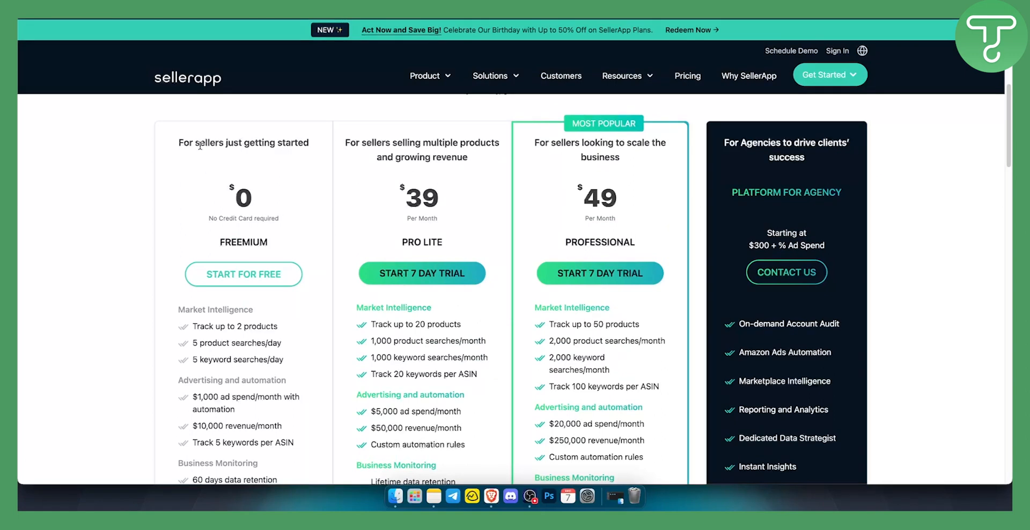
pyautogui.moveTo(151, 298)
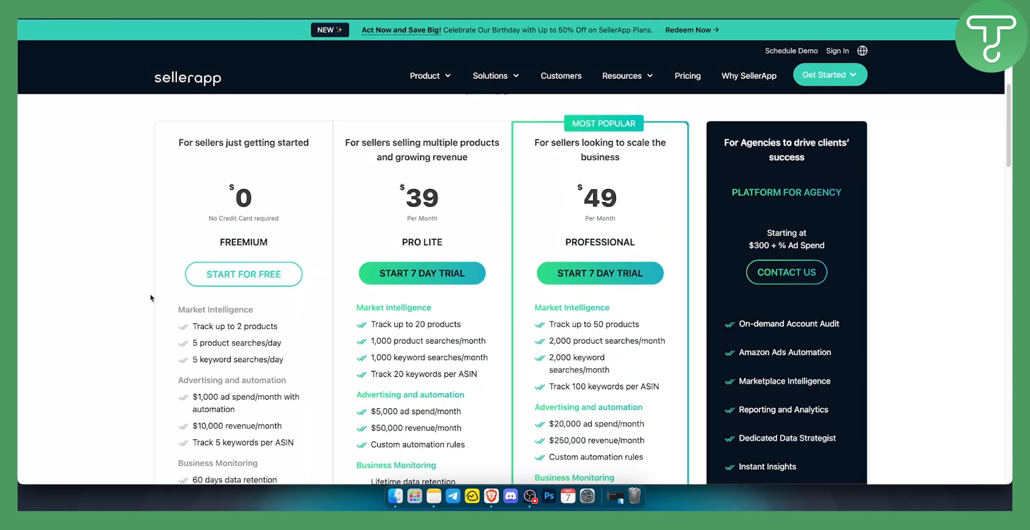
pyautogui.scroll(-3)
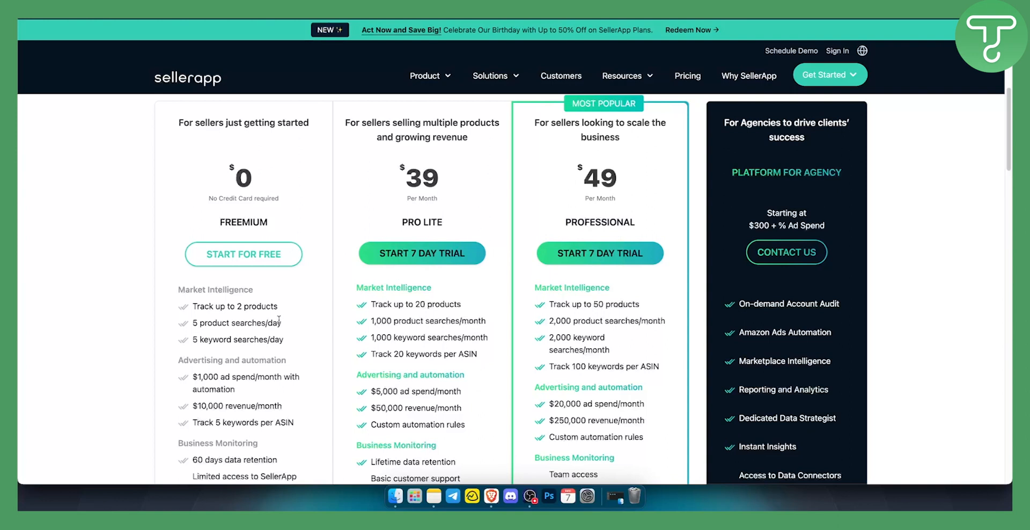
pyautogui.doubleClick(236, 340)
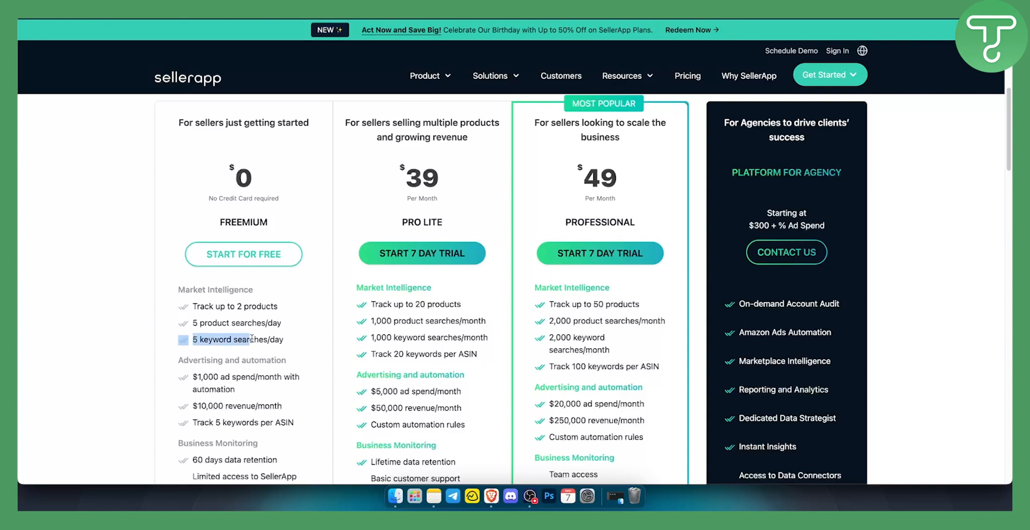
pyautogui.scroll(-3)
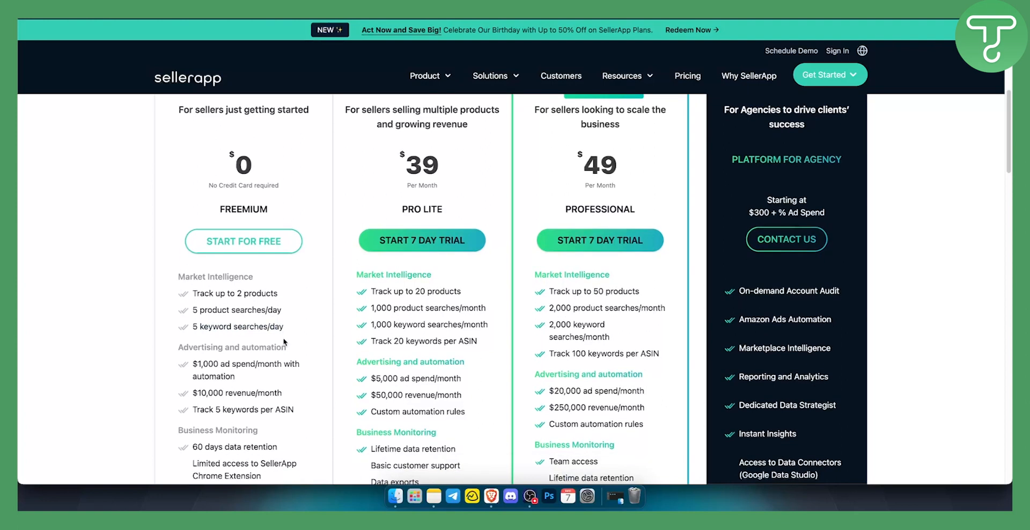
pyautogui.scroll(-3)
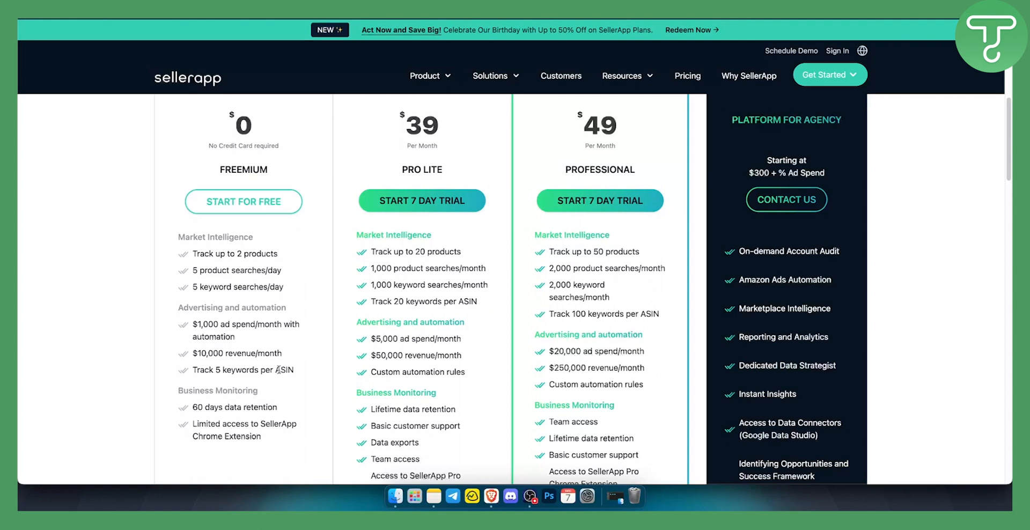
pyautogui.moveTo(229, 424)
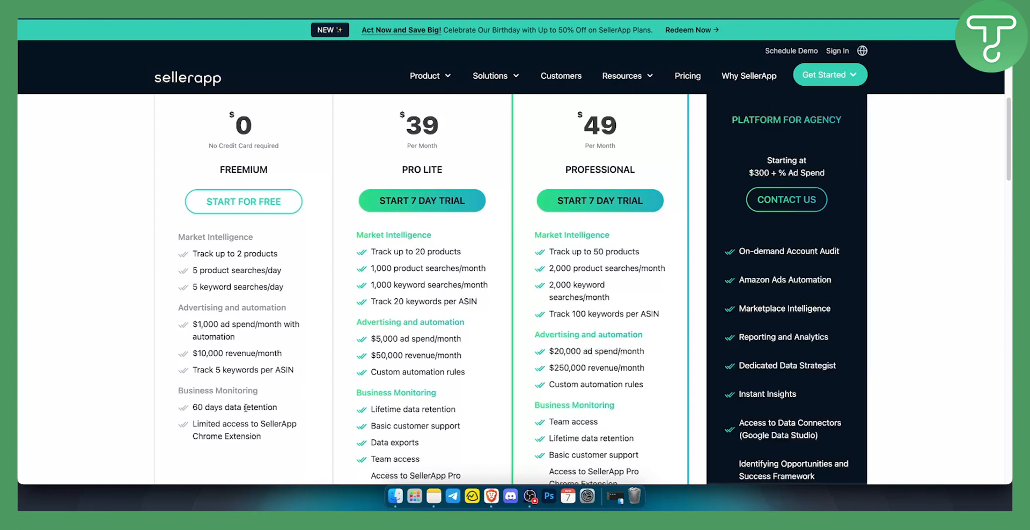
pyautogui.scroll(-3)
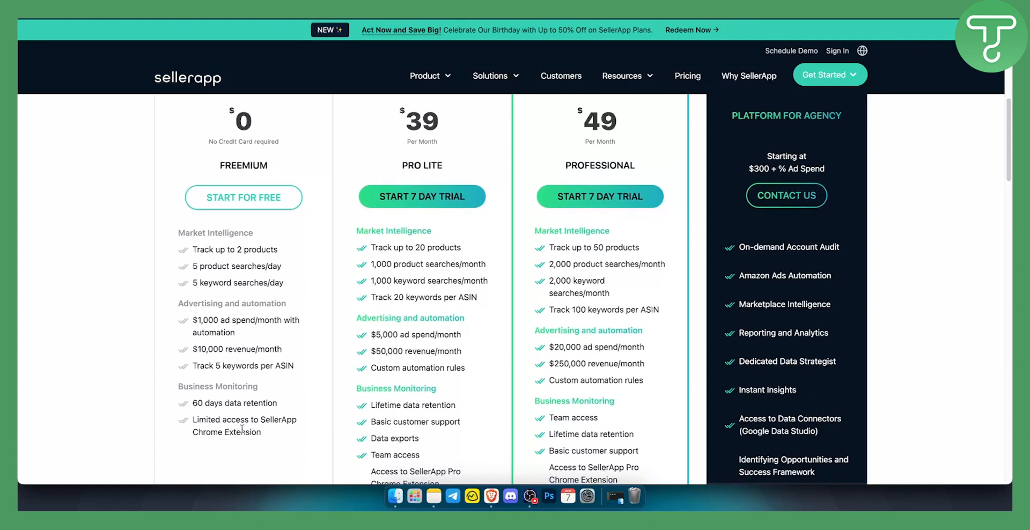
pyautogui.scroll(-3)
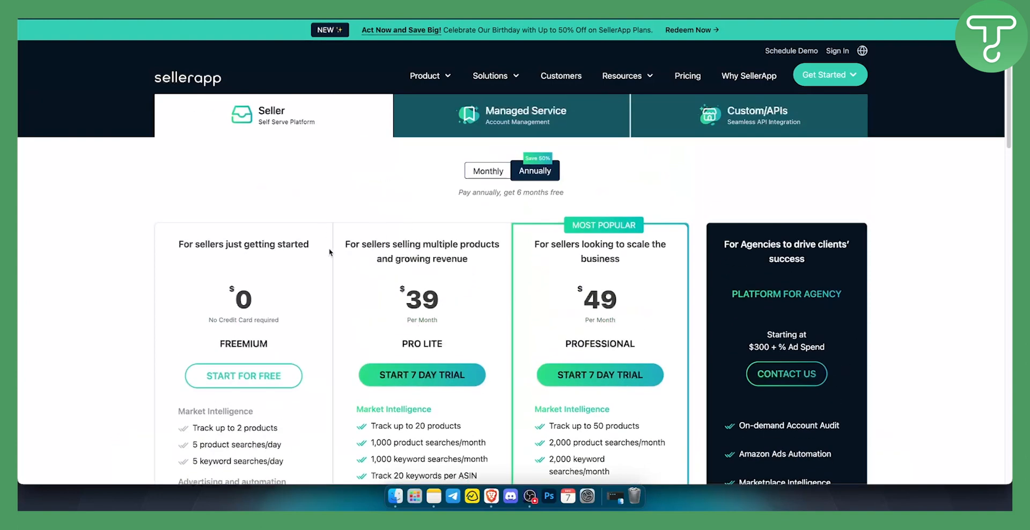
pyautogui.scroll(-3)
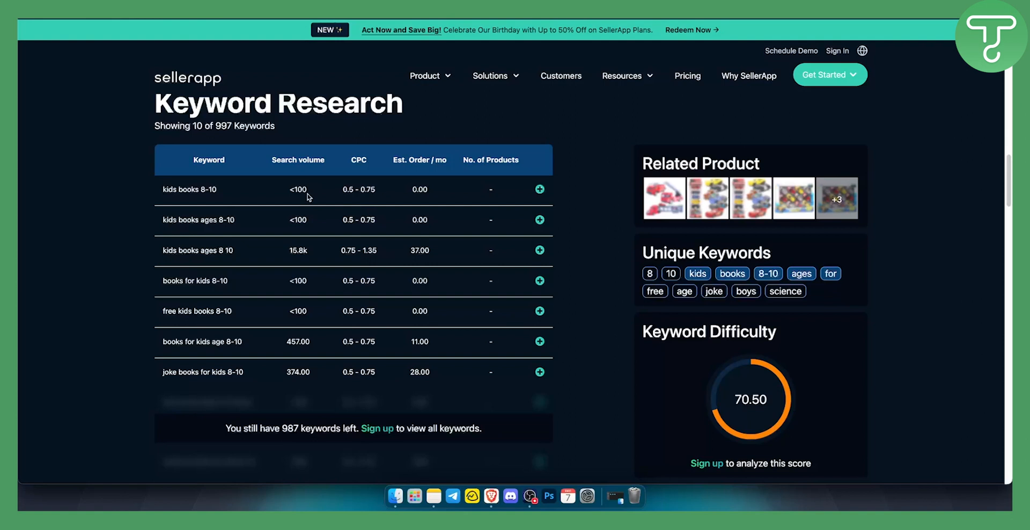
pyautogui.moveTo(188, 298)
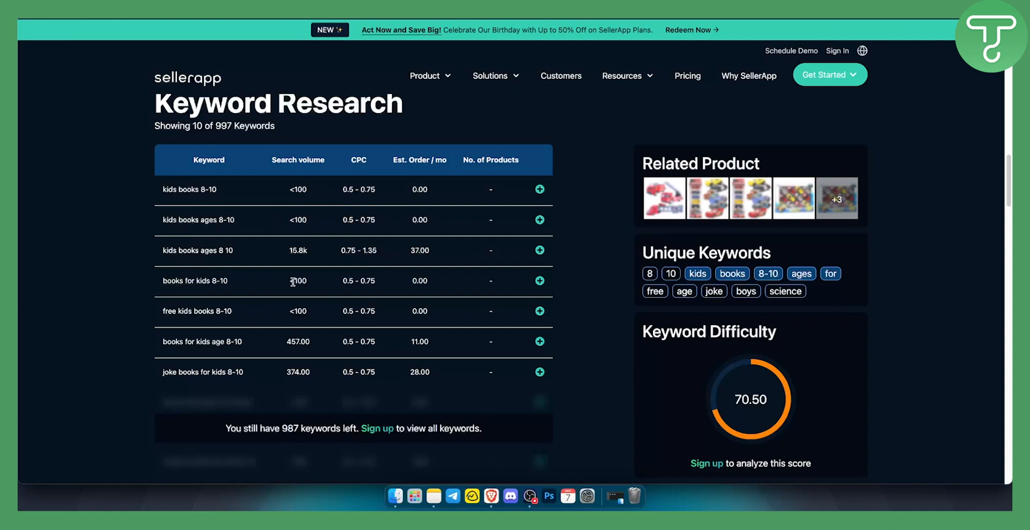
# Highlight the search volume for 'books for kids 8-10' in the keyword results.
pyautogui.doubleClick(297, 280)
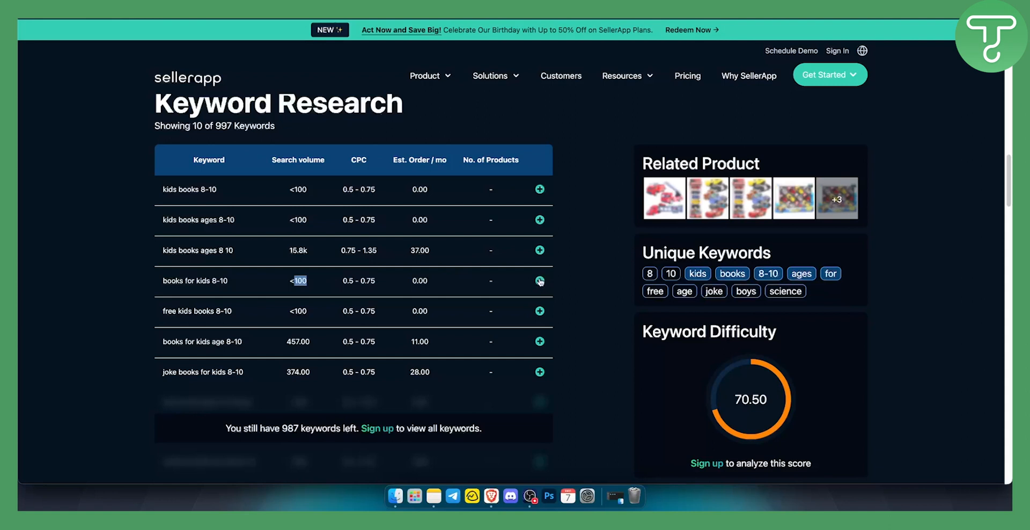
pyautogui.moveTo(558, 258)
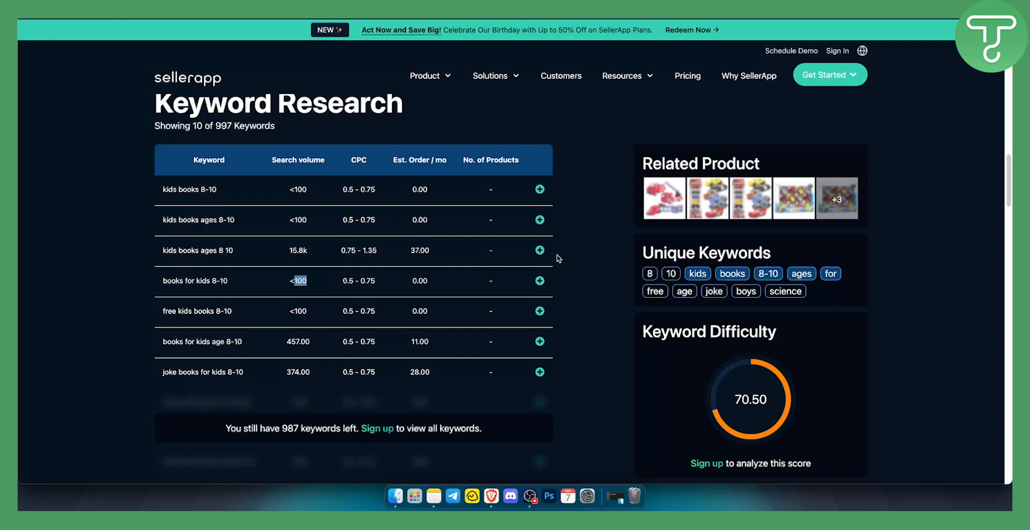